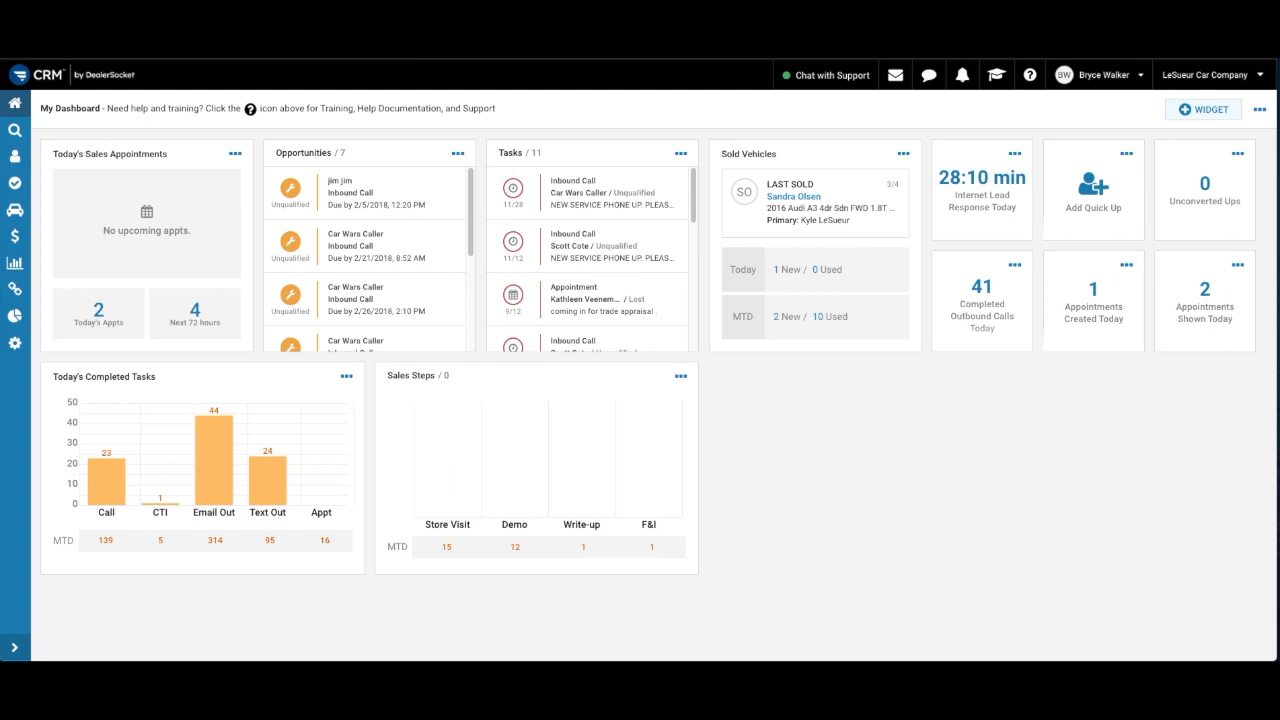
pyautogui.moveTo(168, 260)
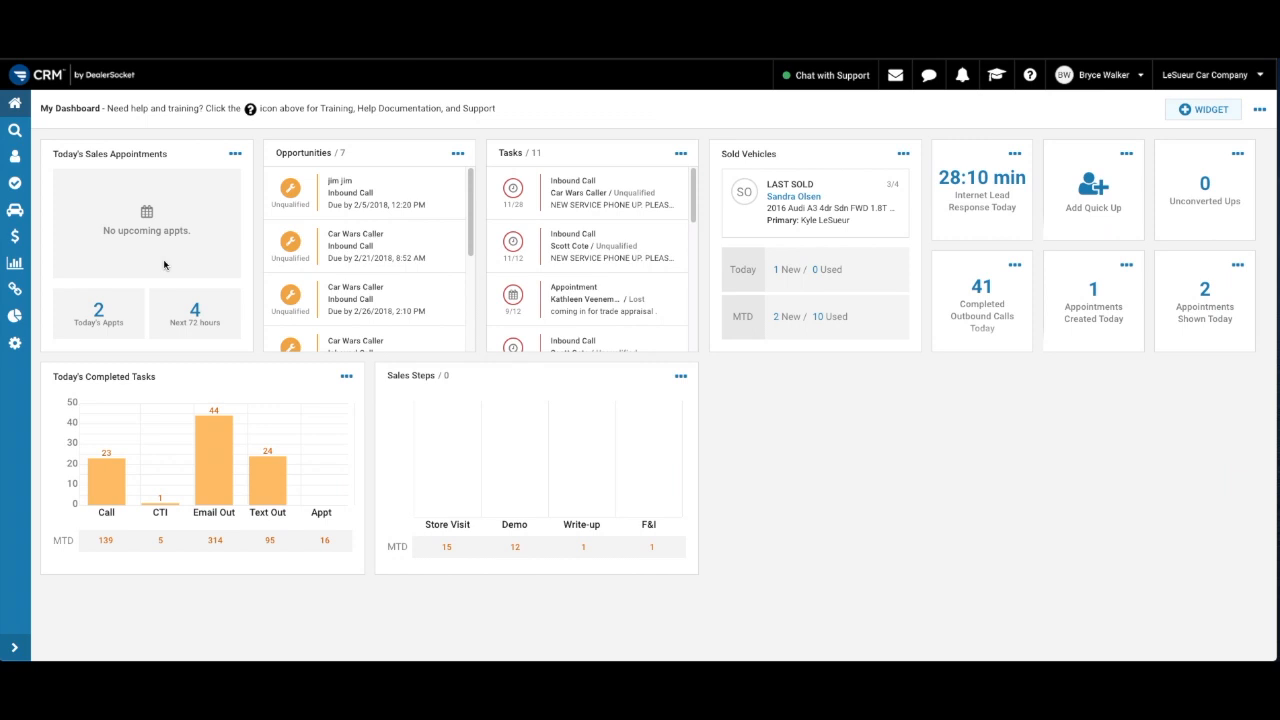
pyautogui.moveTo(188, 270)
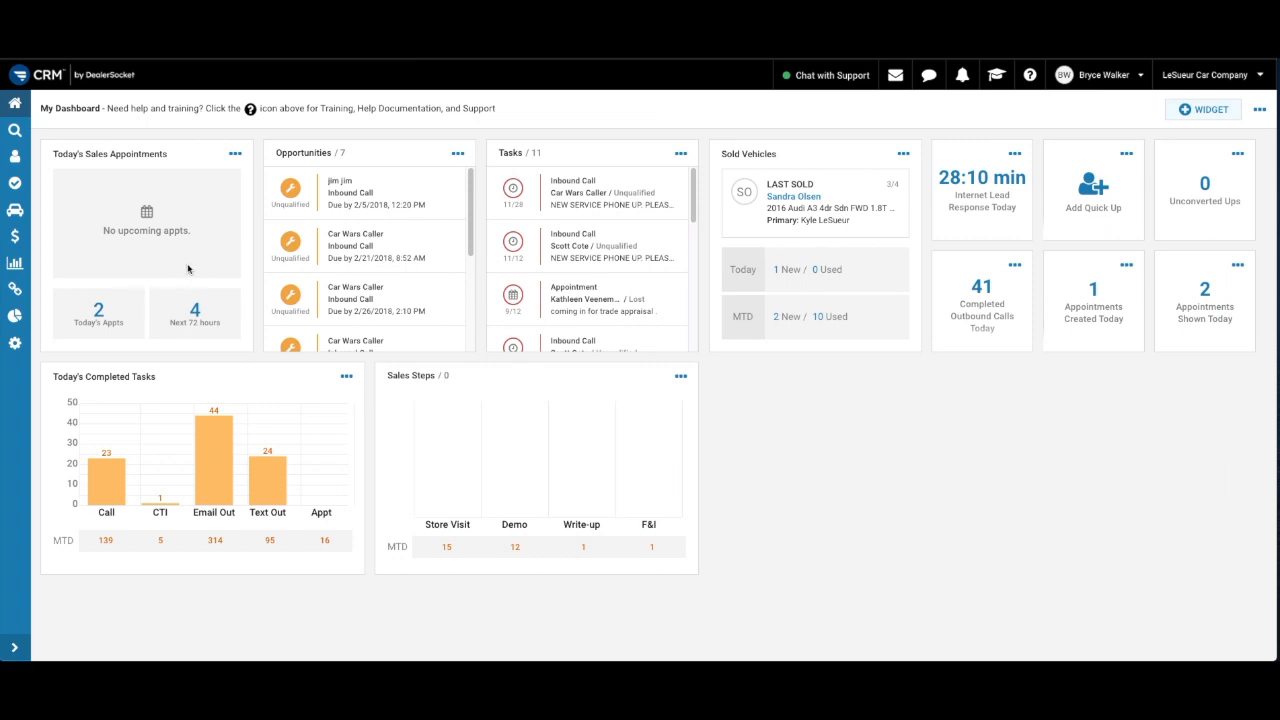
# Bring up the Widget Selection dialog from the dashboard's + Widget button
pyautogui.click(98, 312)
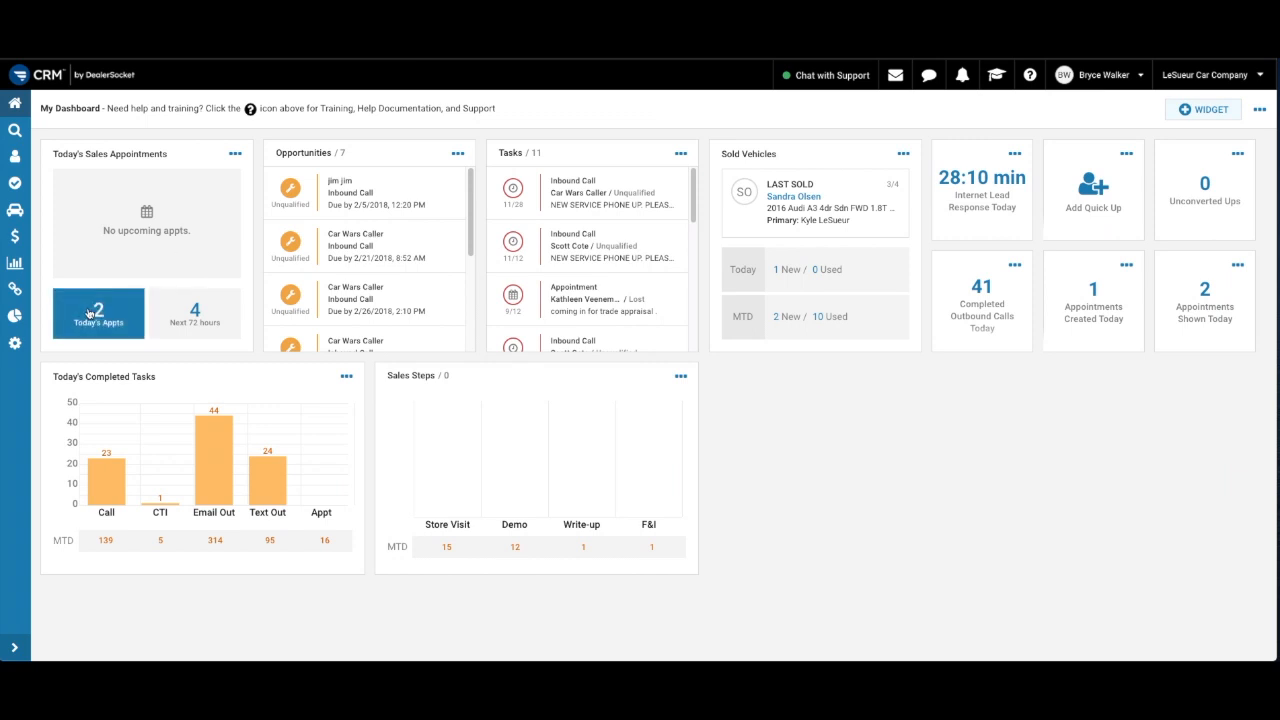
pyautogui.click(194, 312)
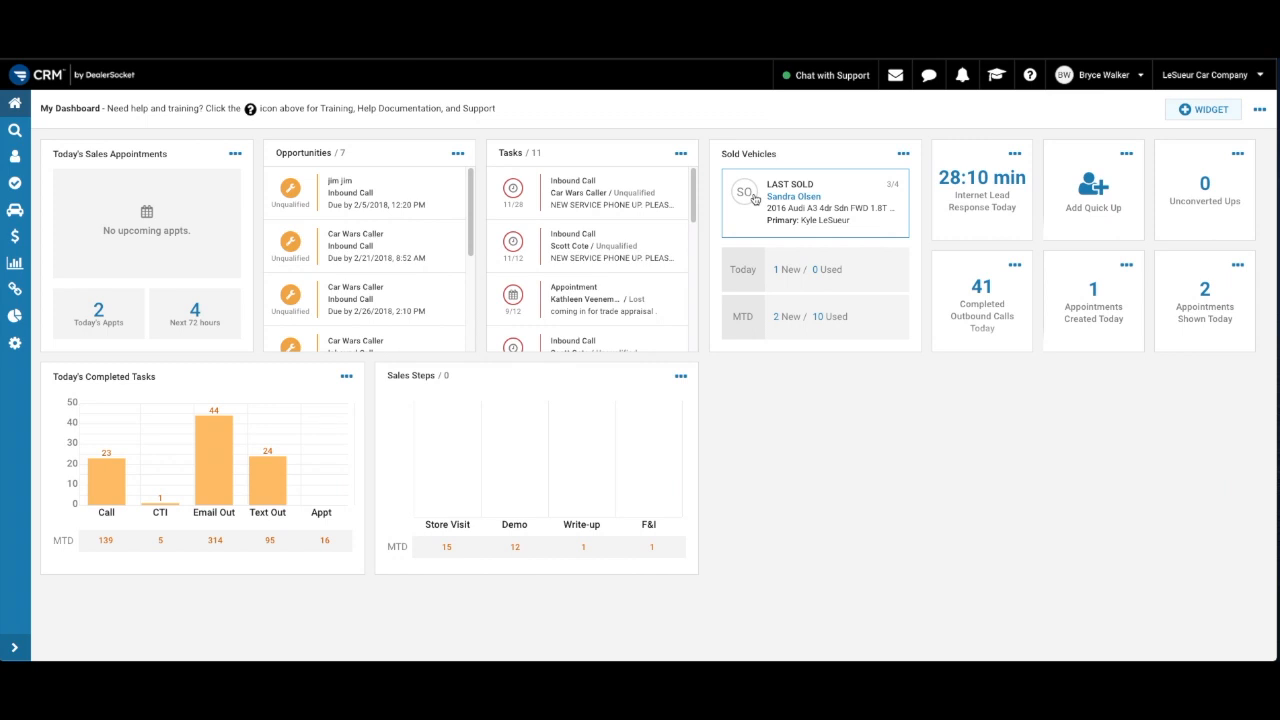
pyautogui.moveTo(970, 206)
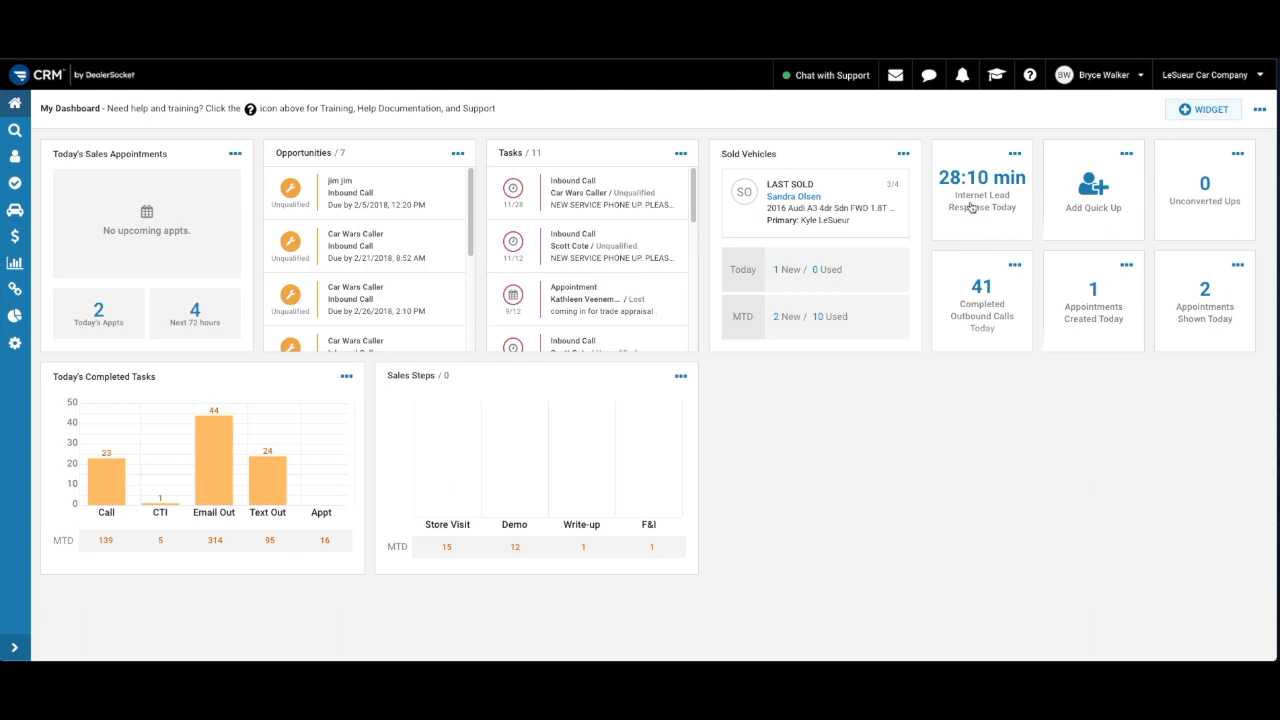
pyautogui.moveTo(976, 210)
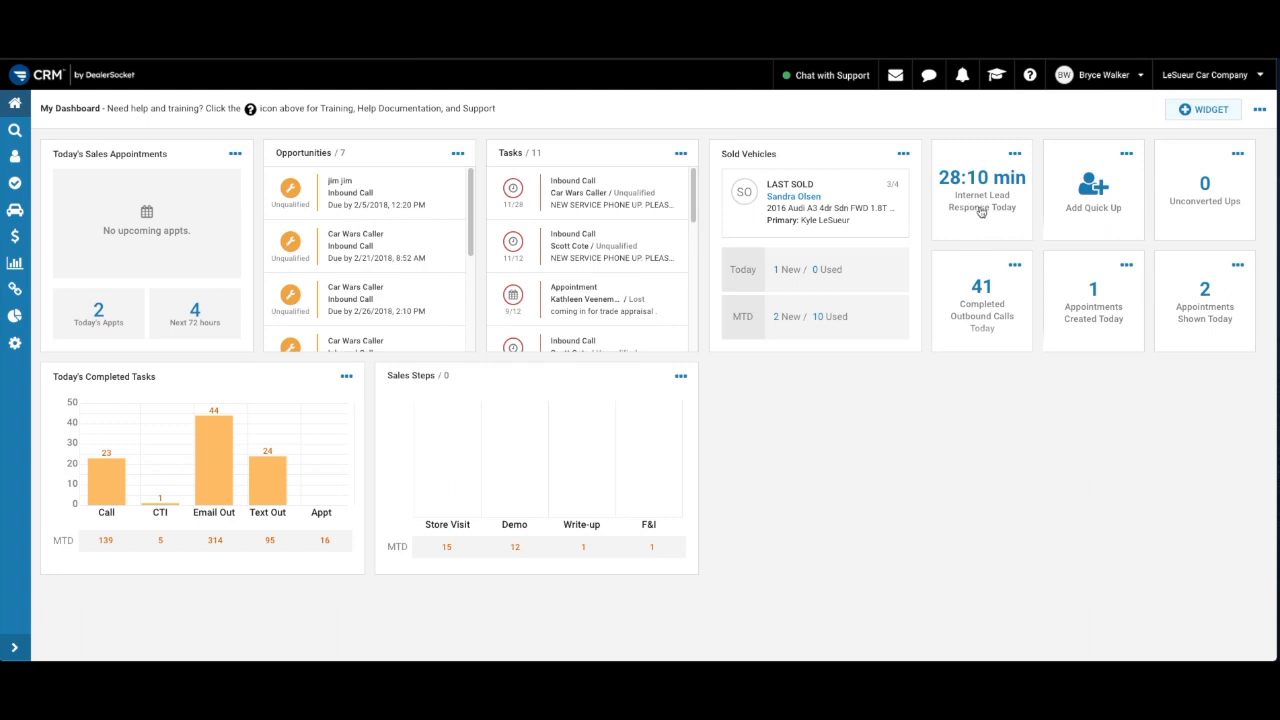
pyautogui.moveTo(996, 222)
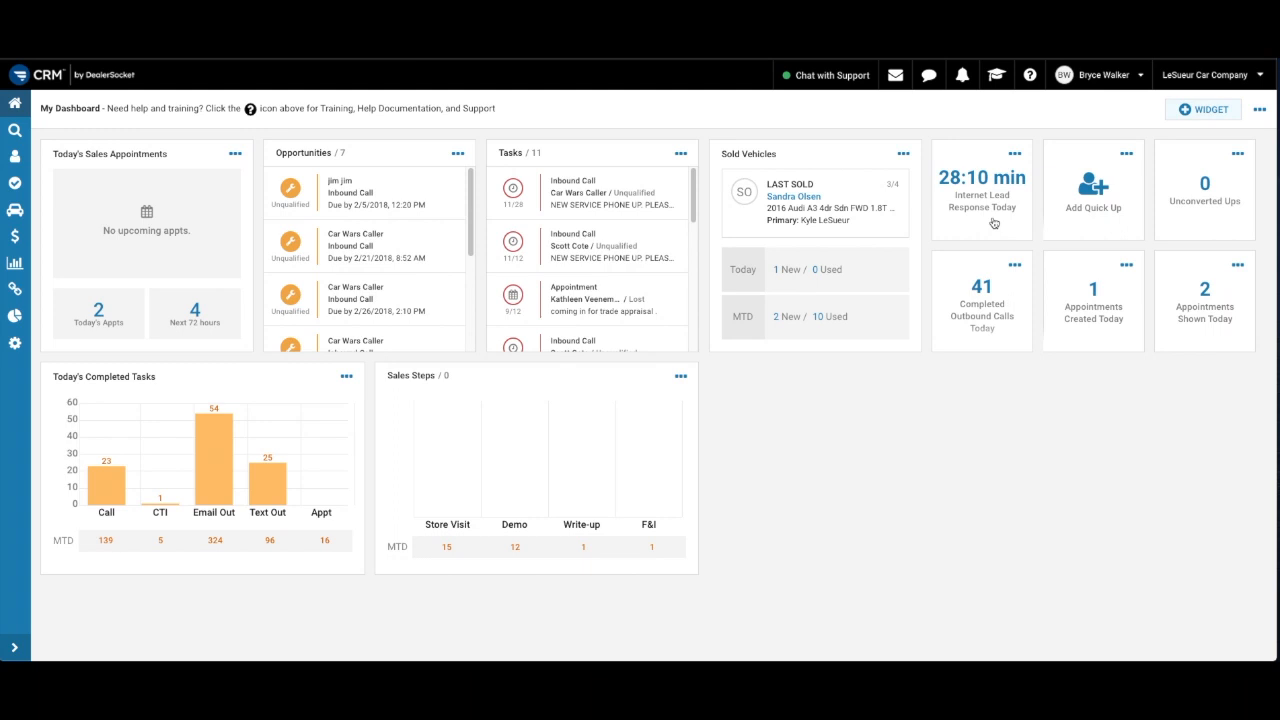
pyautogui.moveTo(1056, 204)
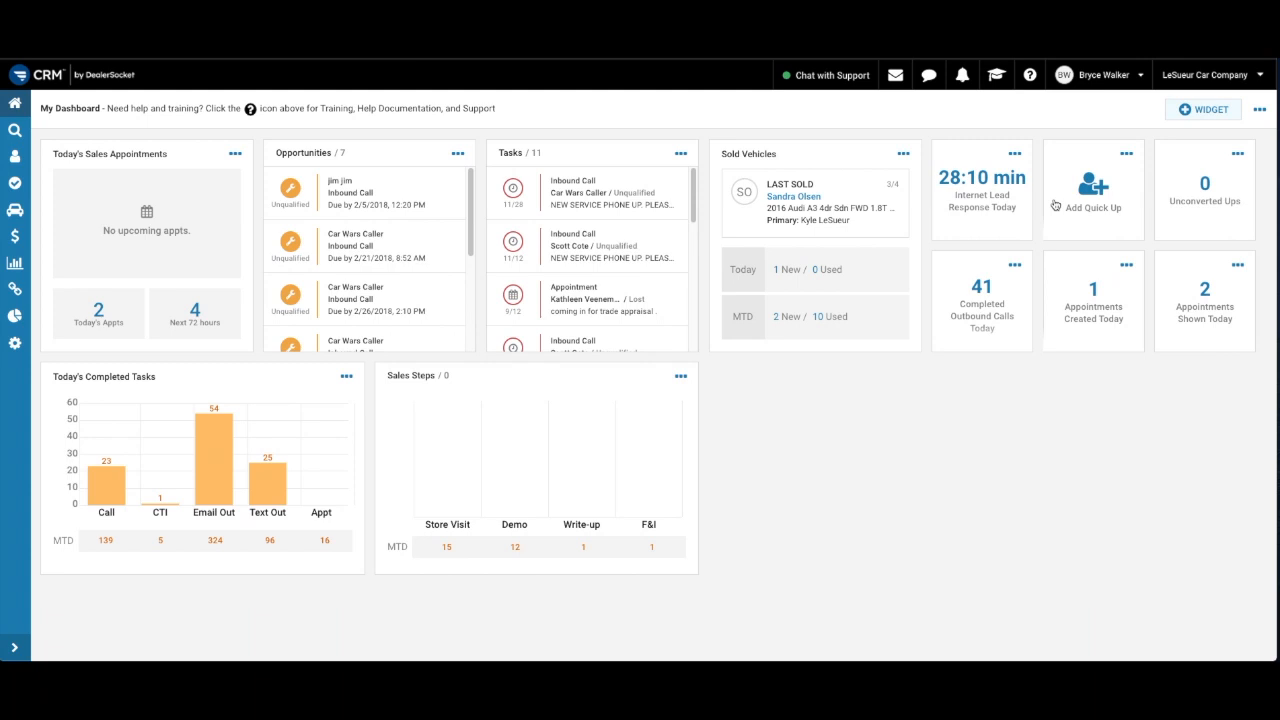
pyautogui.moveTo(1174, 204)
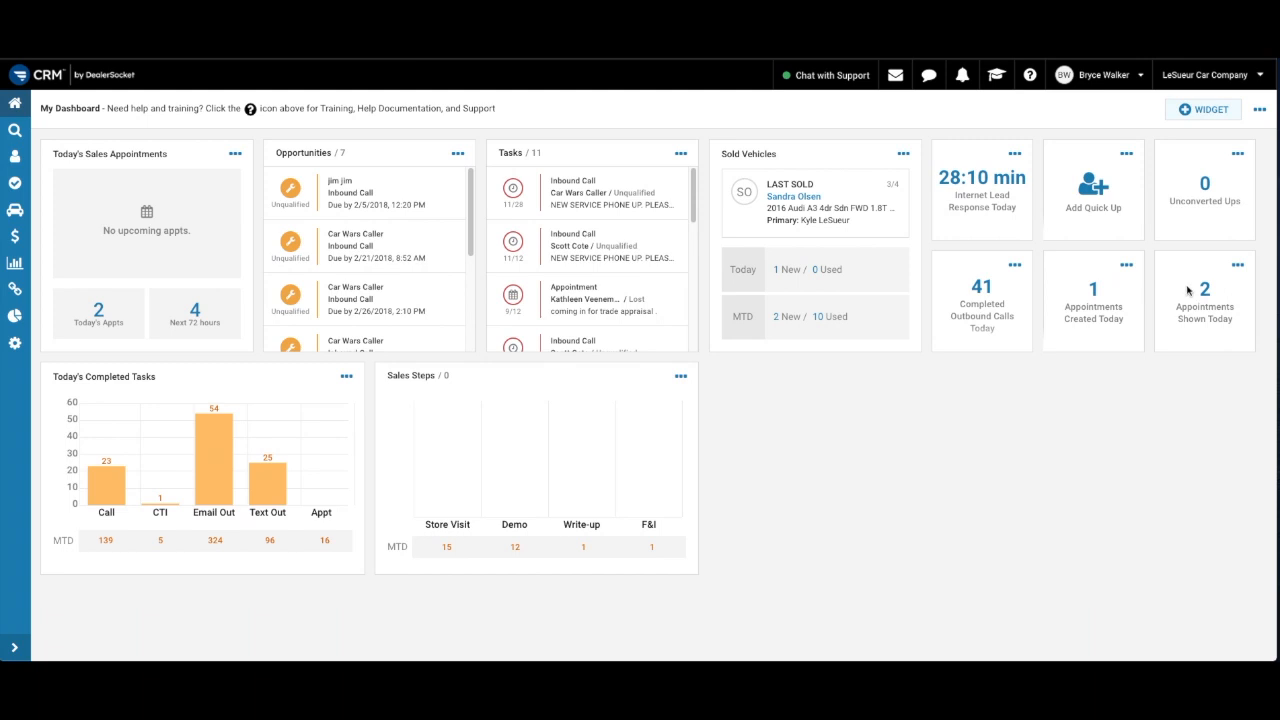
pyautogui.moveTo(224, 382)
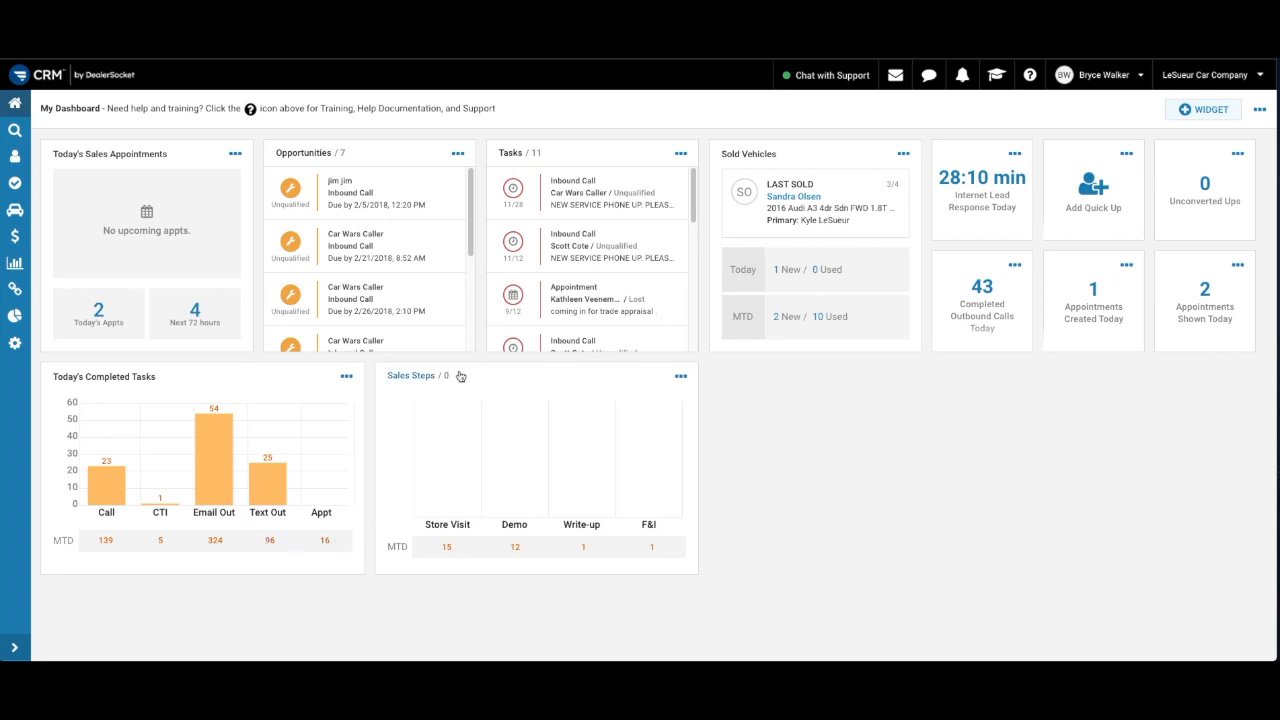
pyautogui.moveTo(496, 408)
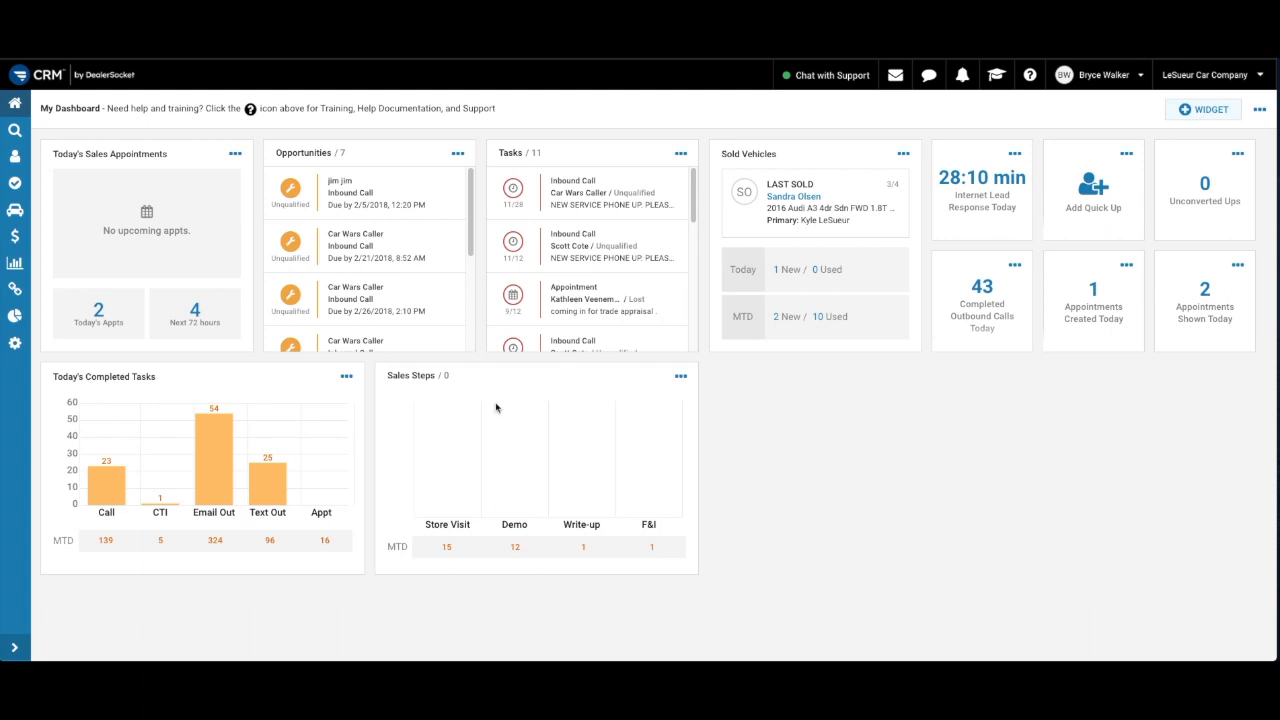
pyautogui.moveTo(520, 412)
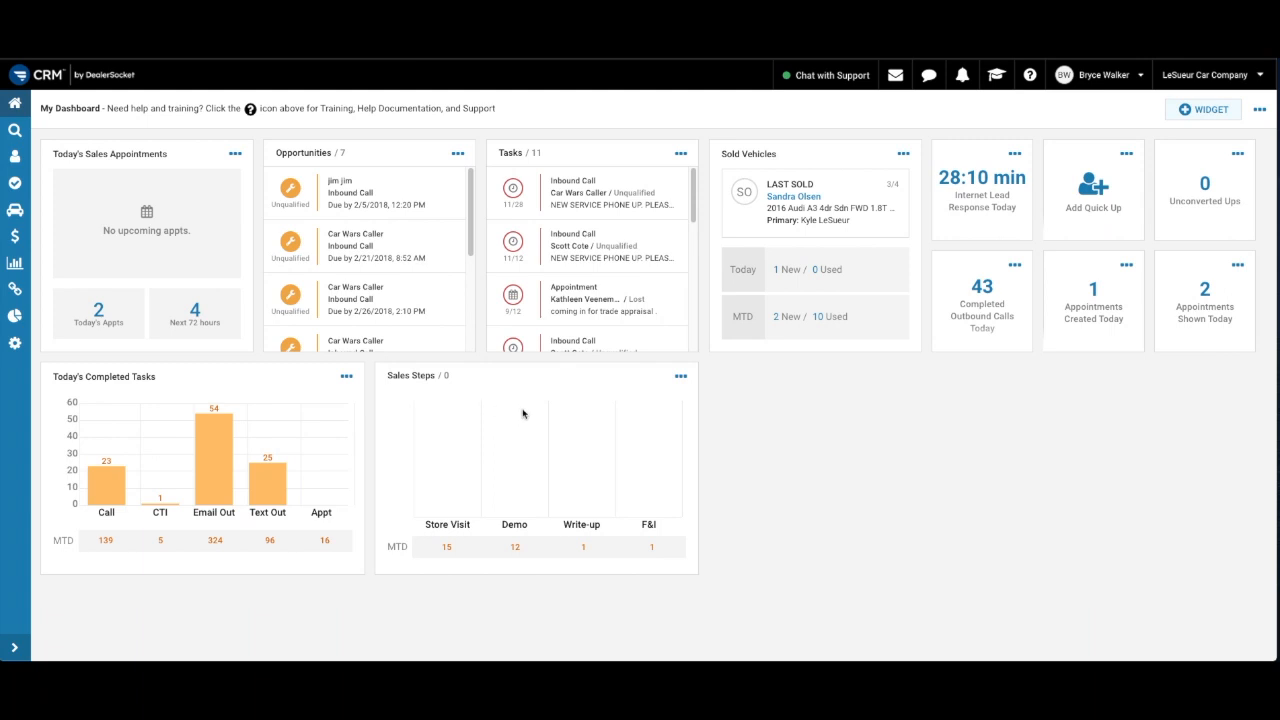
pyautogui.moveTo(630, 416)
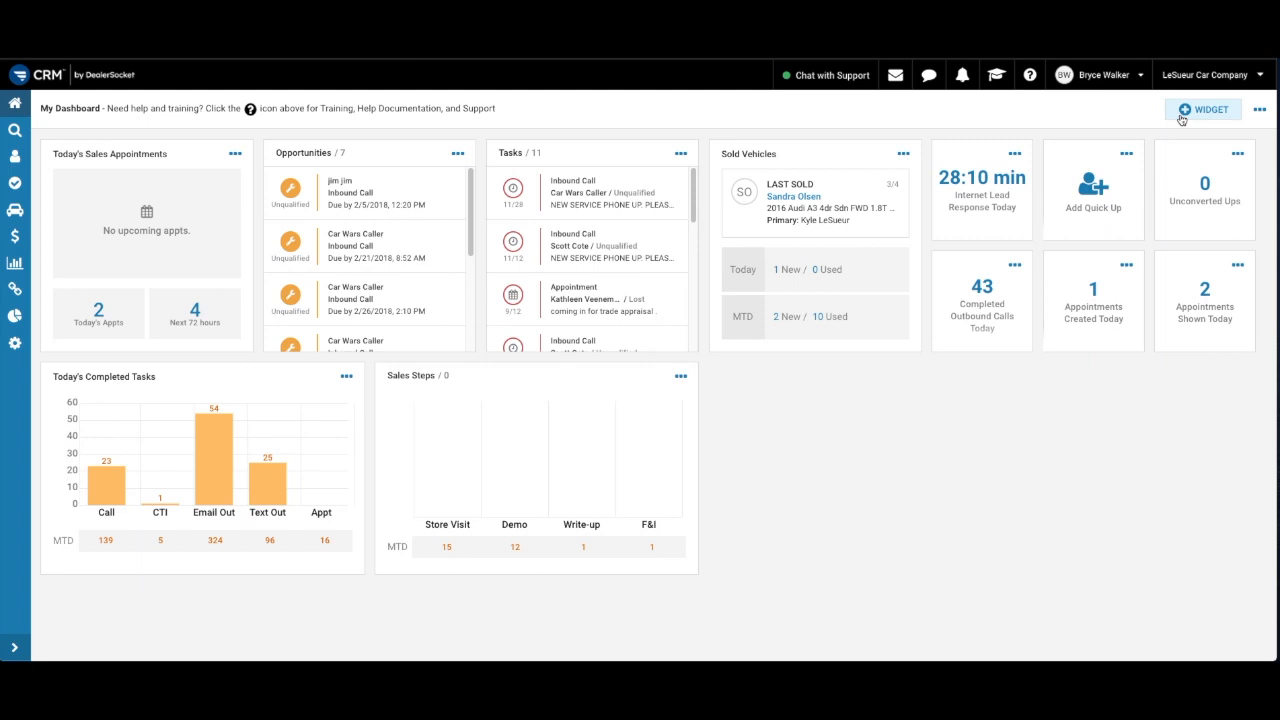
pyautogui.click(1204, 108)
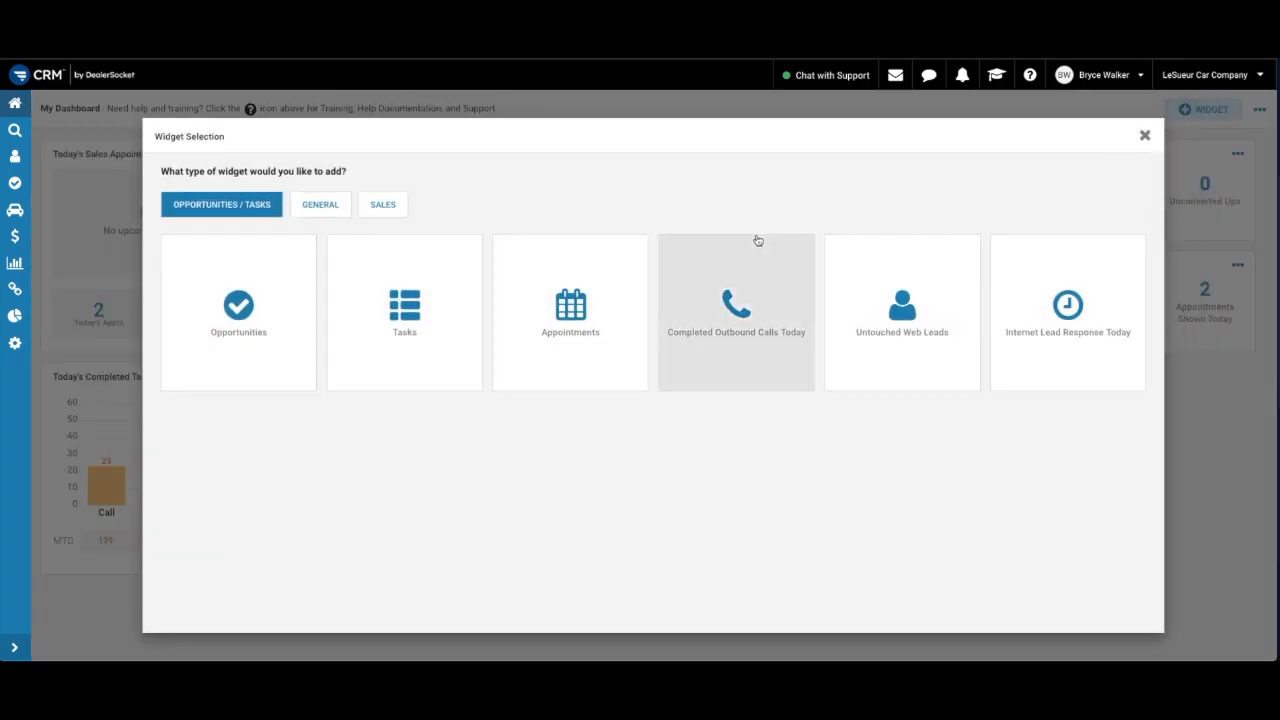
# Show the General widgets, then the Sales widgets such as Appointments Shown Today
pyautogui.click(320, 204)
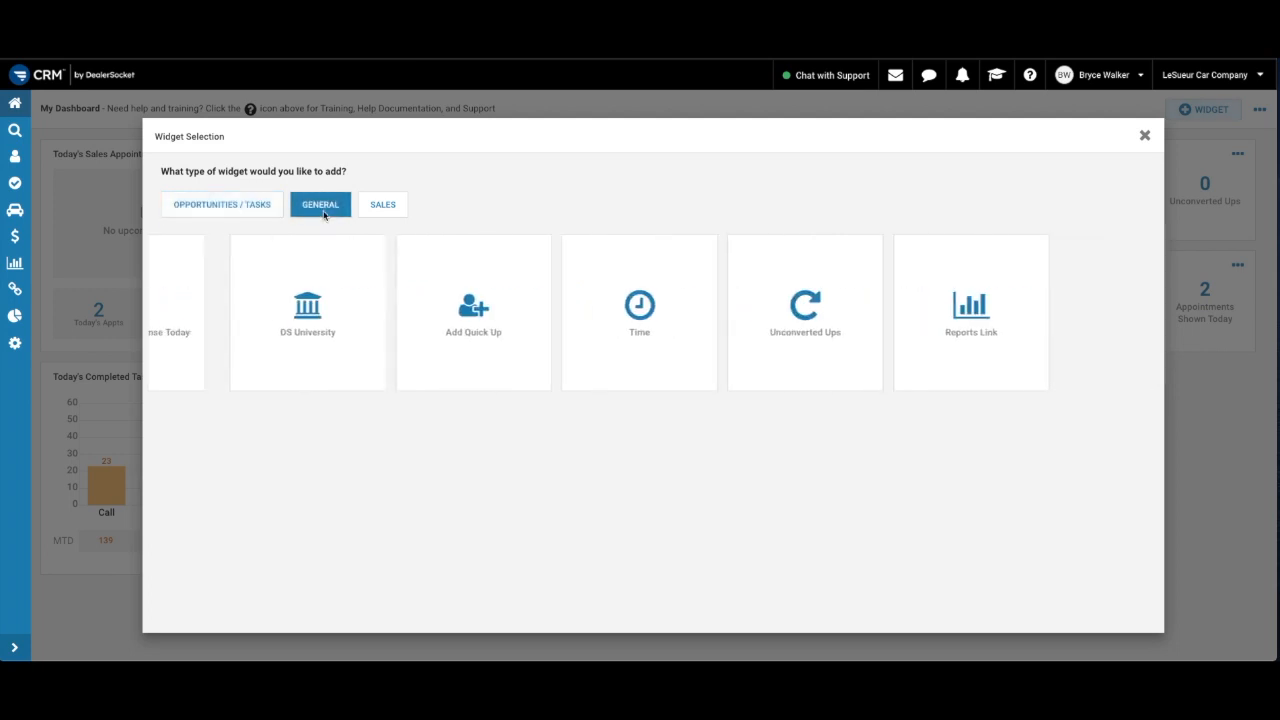
pyautogui.click(382, 204)
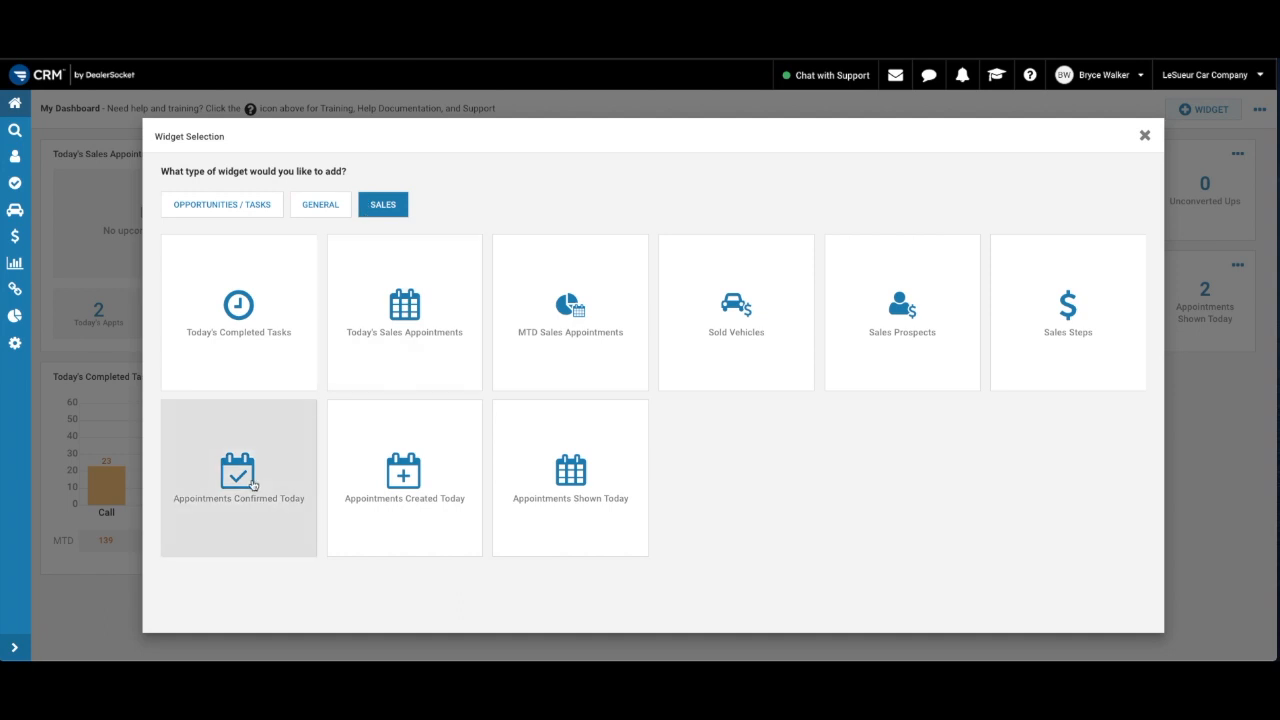
pyautogui.moveTo(570, 476)
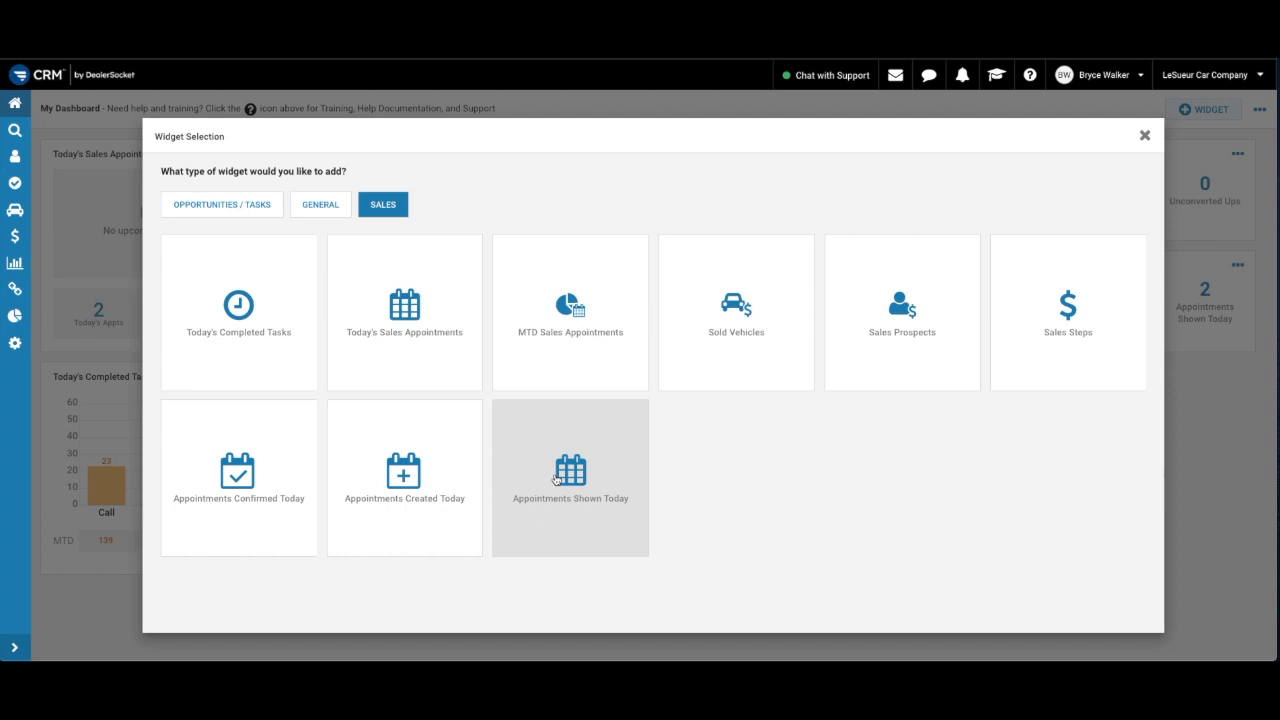
pyautogui.moveTo(548, 488)
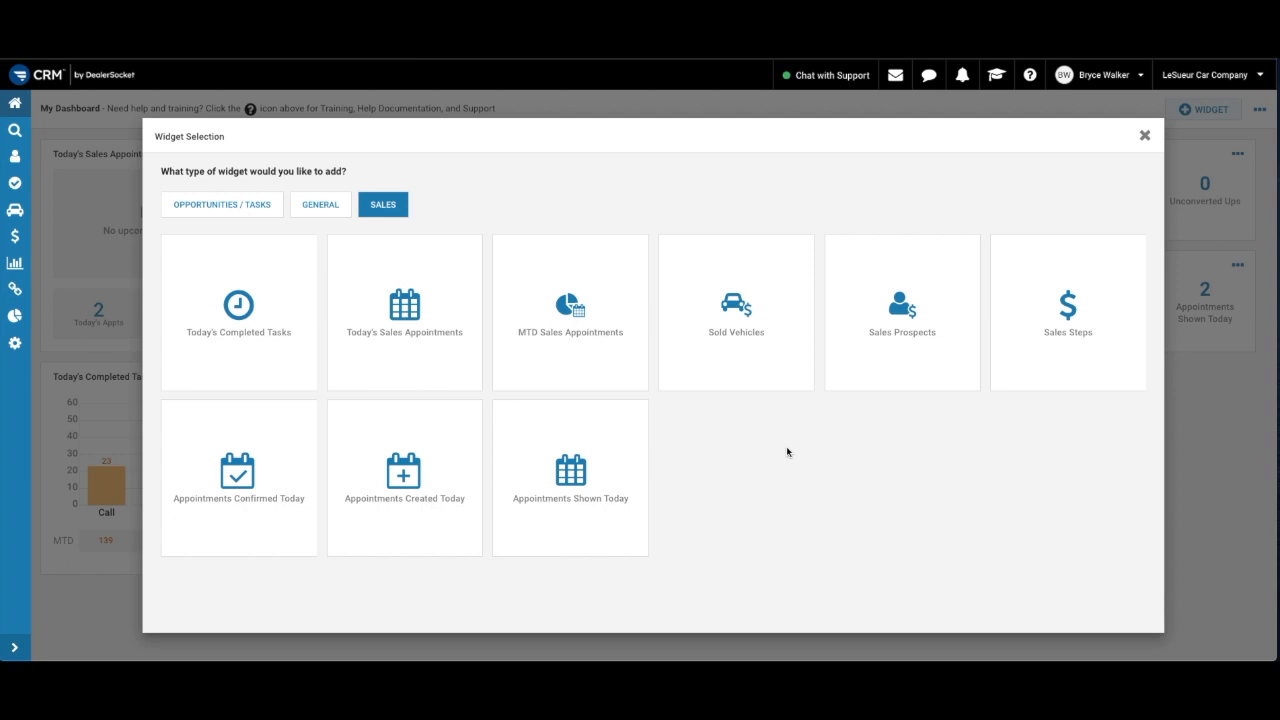
pyautogui.moveTo(570, 476)
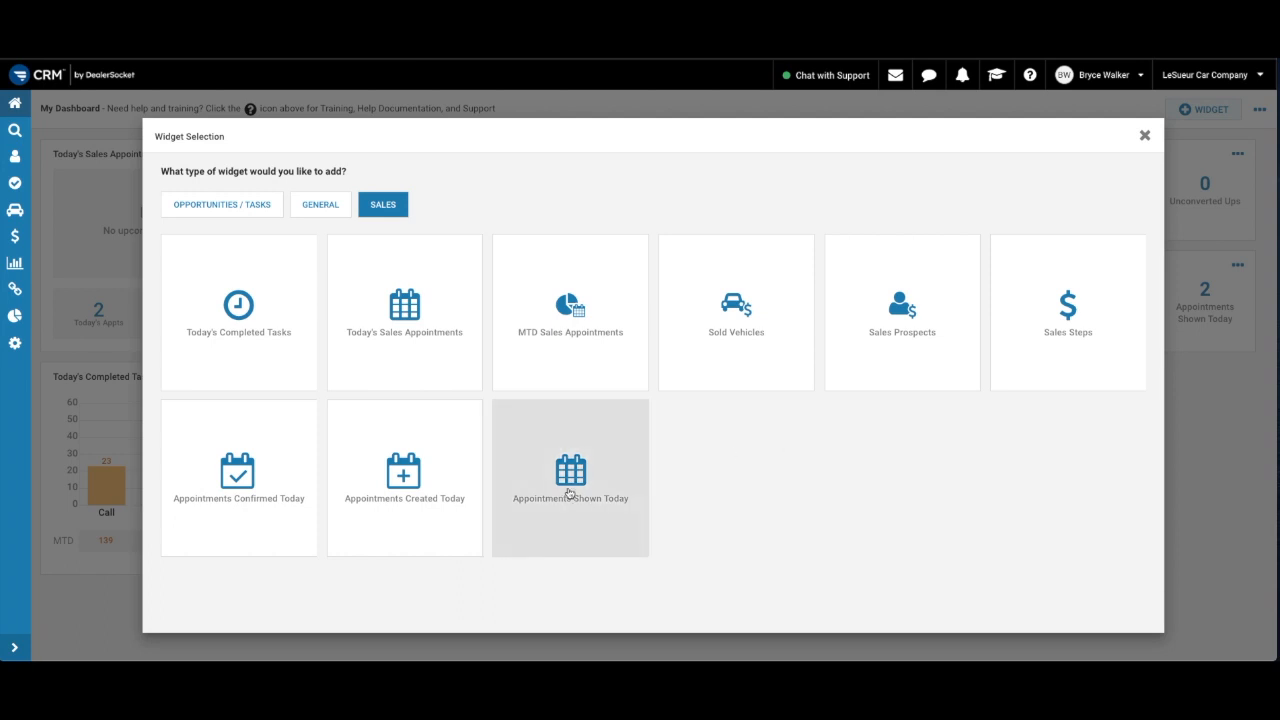
# Choose Appointments Shown Today, leave the team filter unchanged and size it 2x2
pyautogui.click(570, 476)
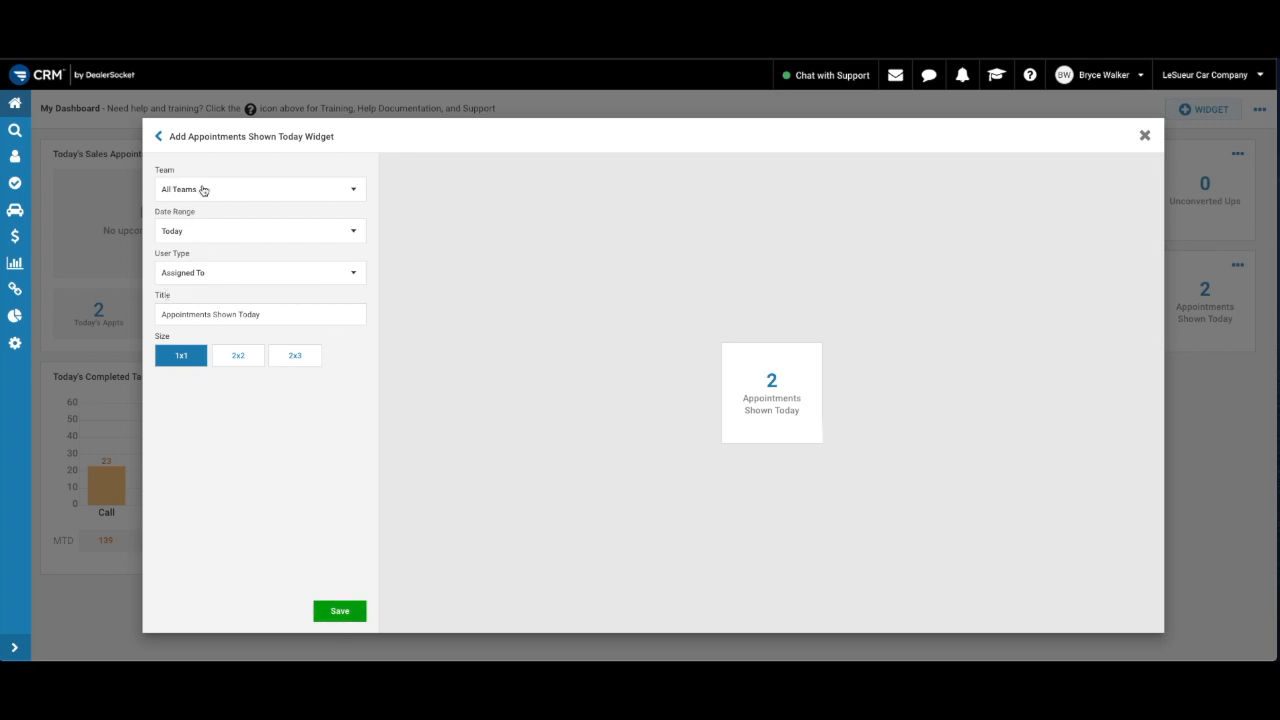
pyautogui.moveTo(208, 192)
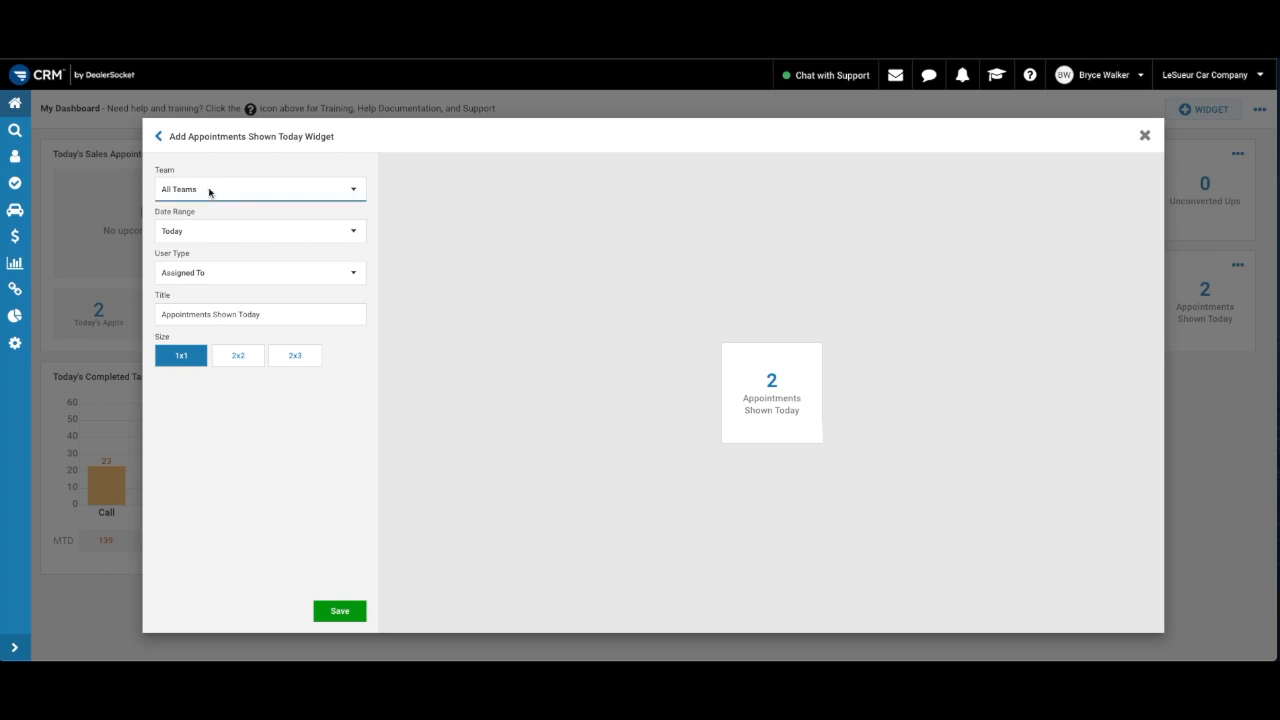
pyautogui.click(258, 188)
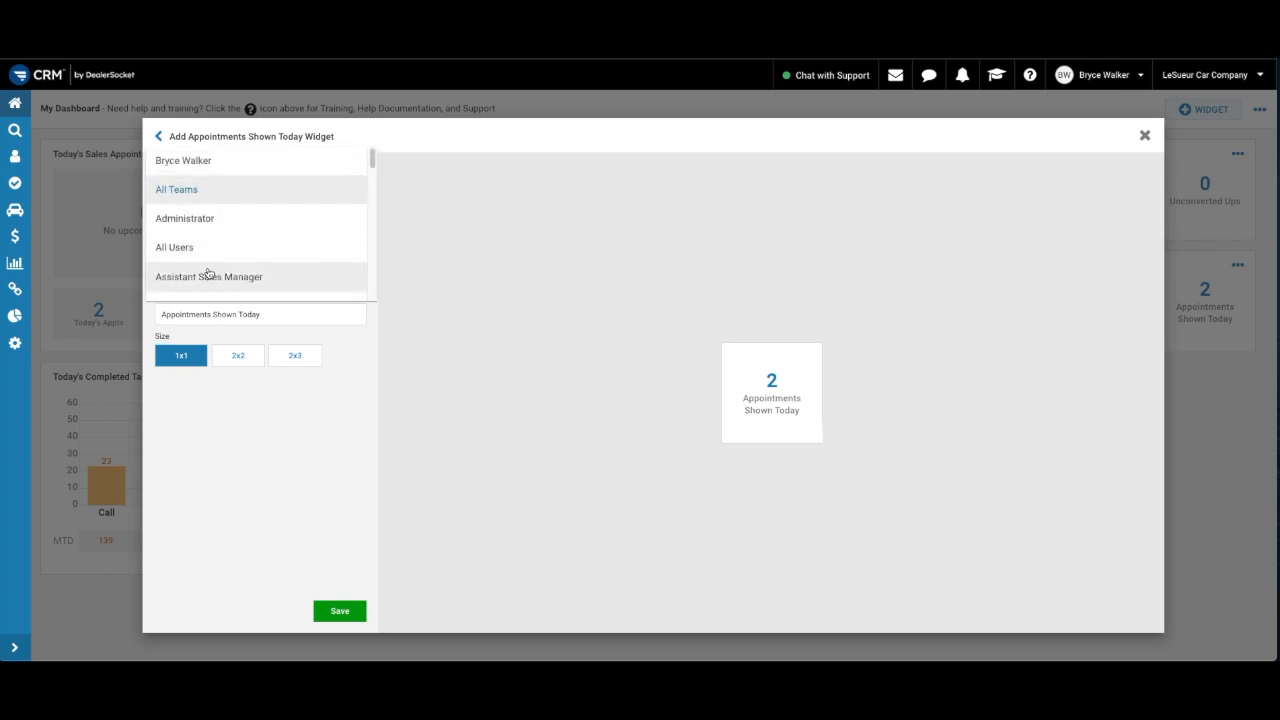
pyautogui.scroll(-3)
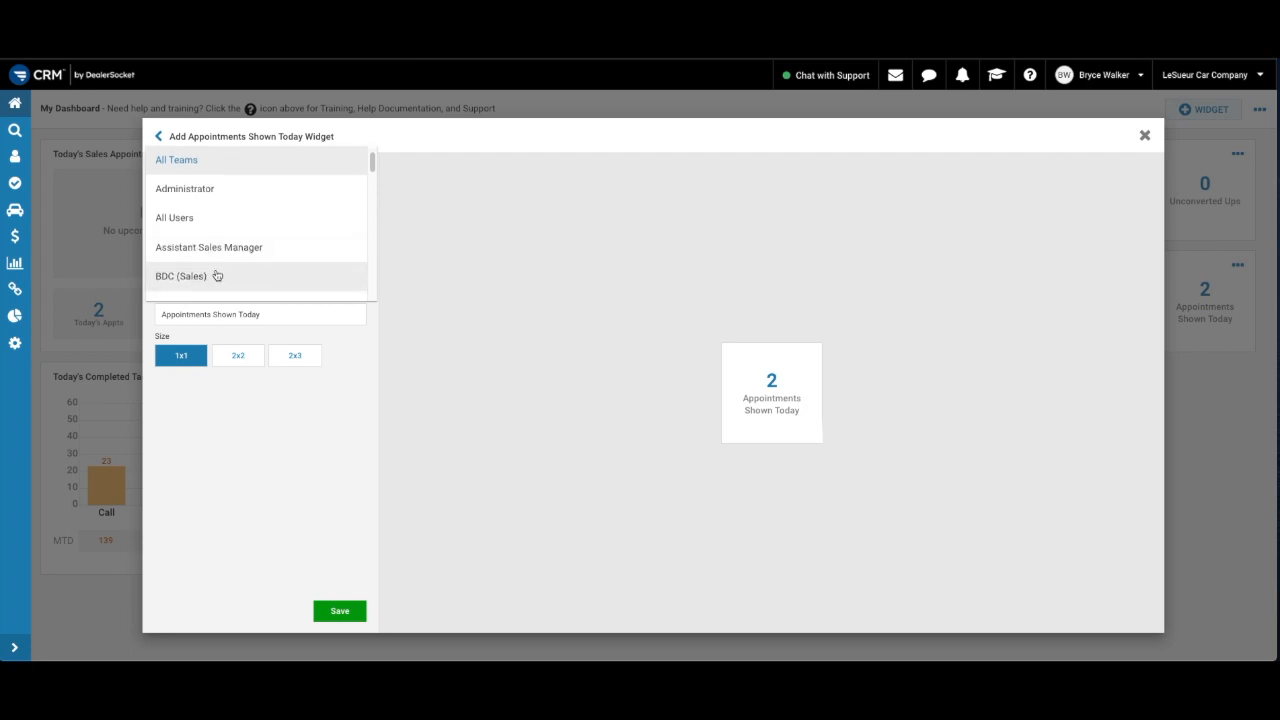
pyautogui.moveTo(374, 264)
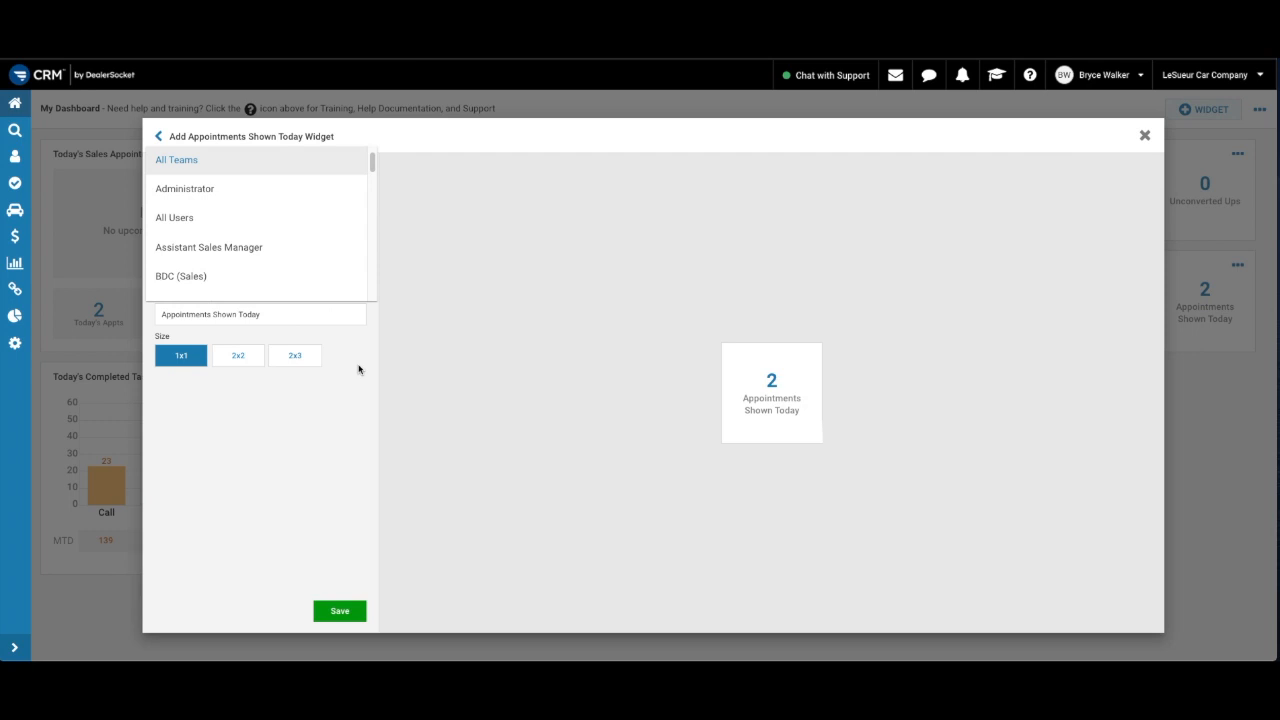
pyautogui.click(176, 160)
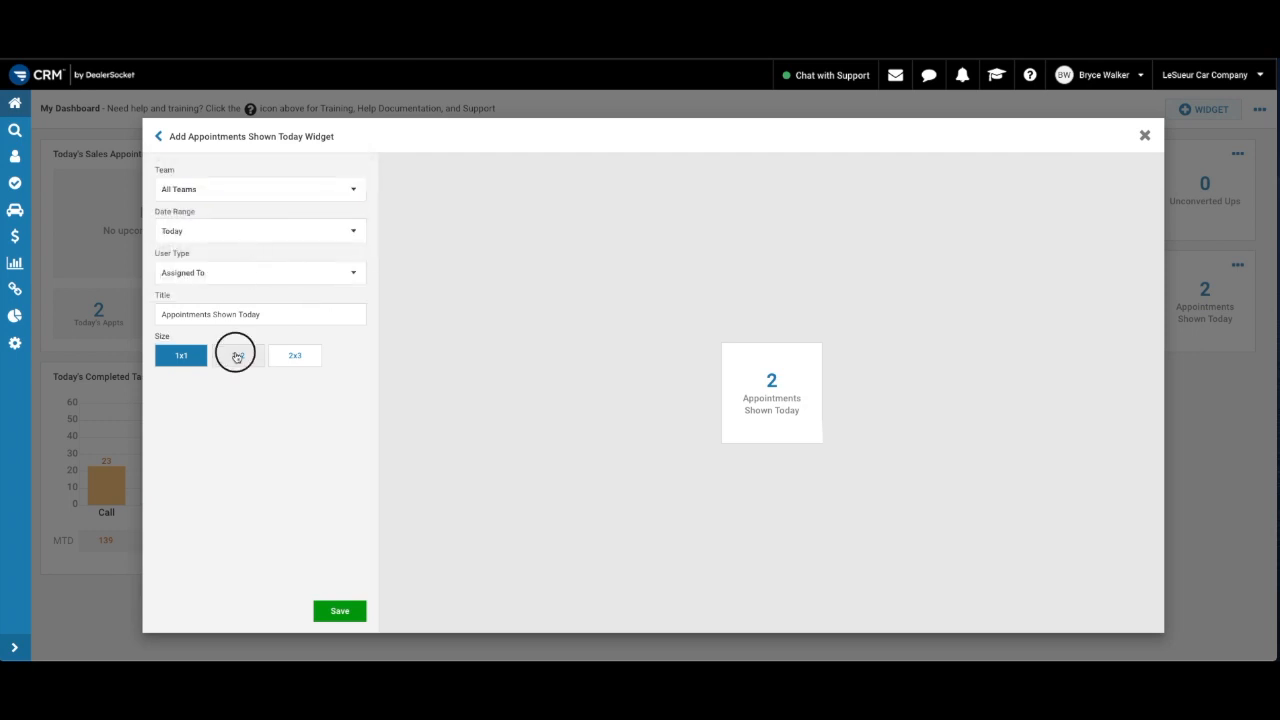
pyautogui.click(238, 356)
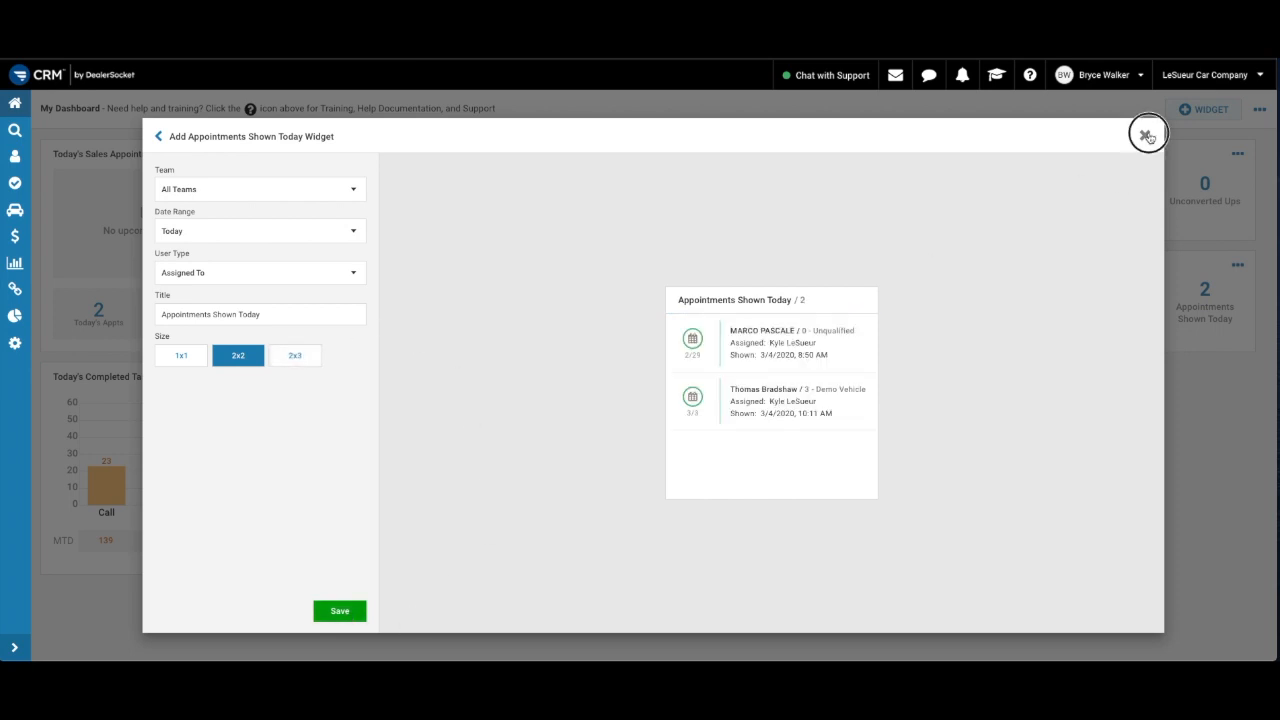
# Discard the widget setup, then enter and exit Rearrange Widgets mode
pyautogui.click(1148, 134)
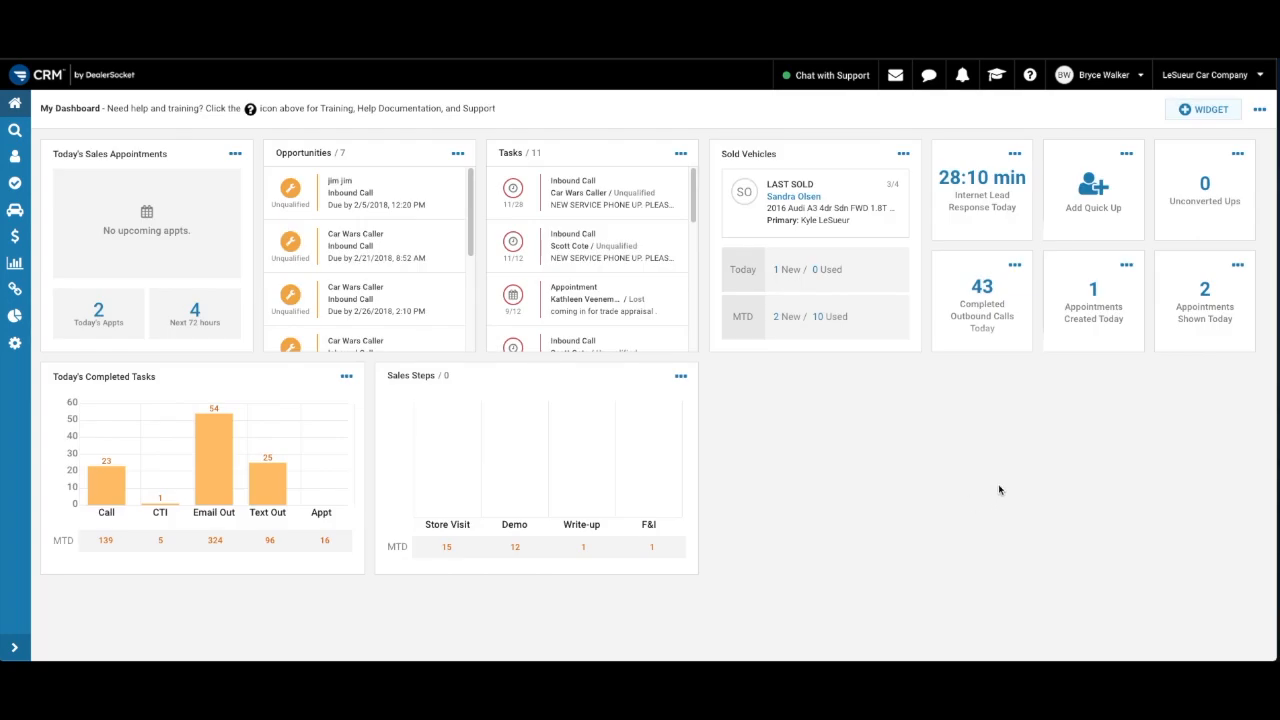
pyautogui.moveTo(1220, 344)
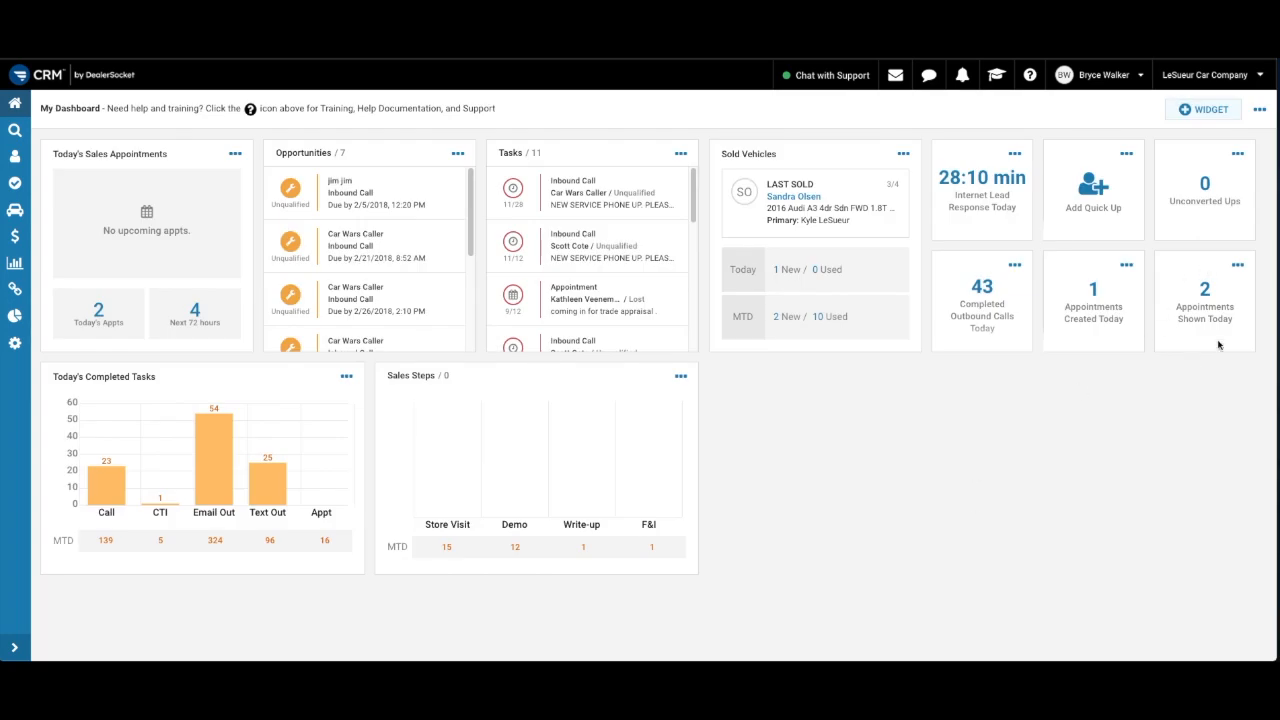
pyautogui.moveTo(1172, 338)
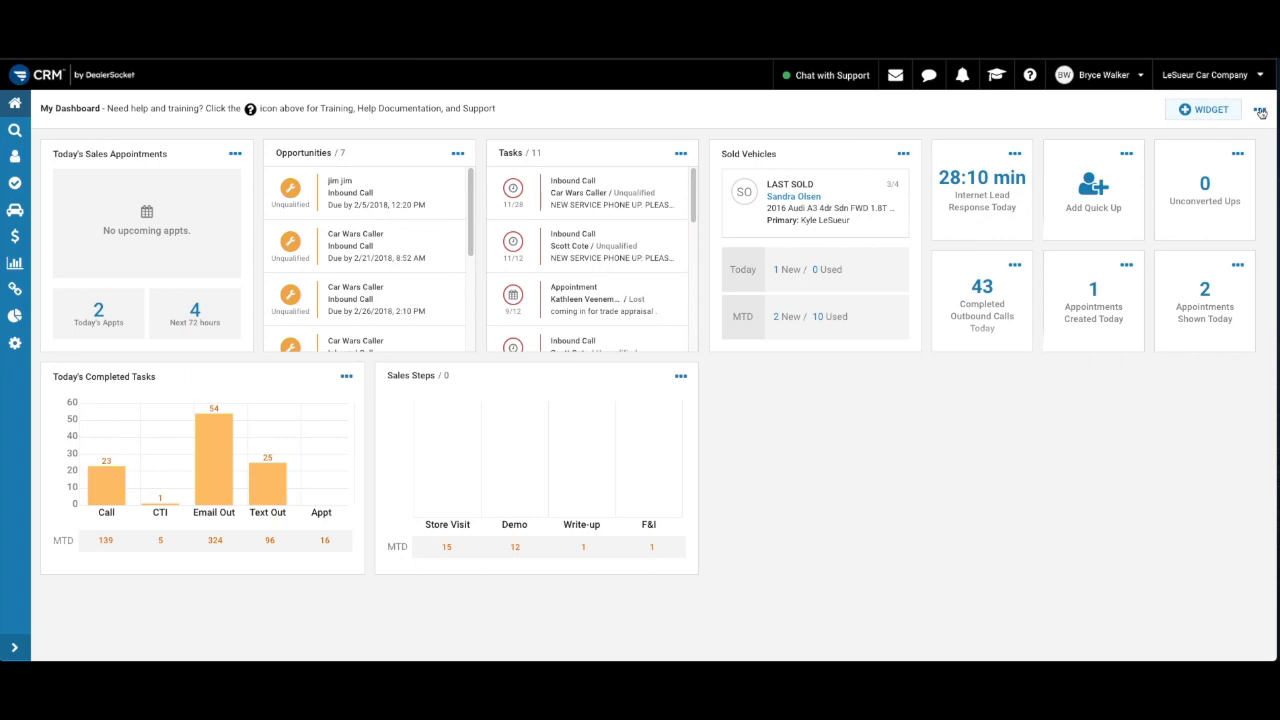
pyautogui.click(1260, 110)
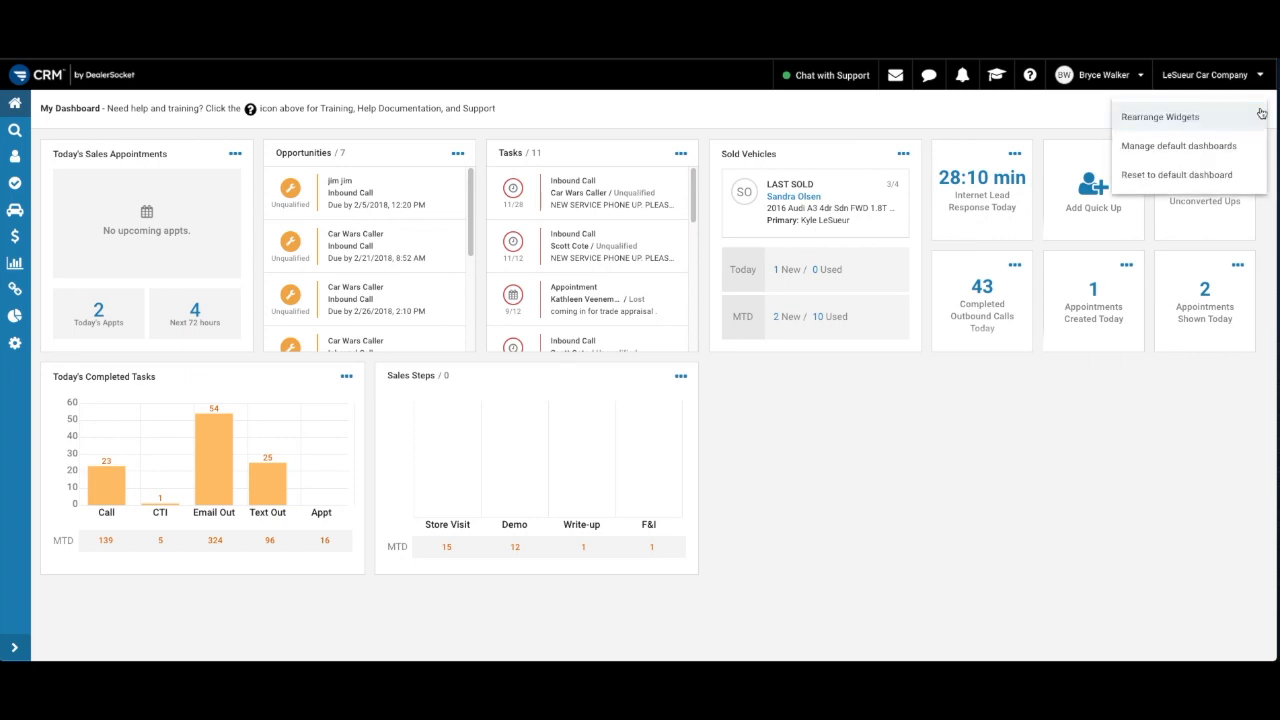
pyautogui.moveTo(1160, 116)
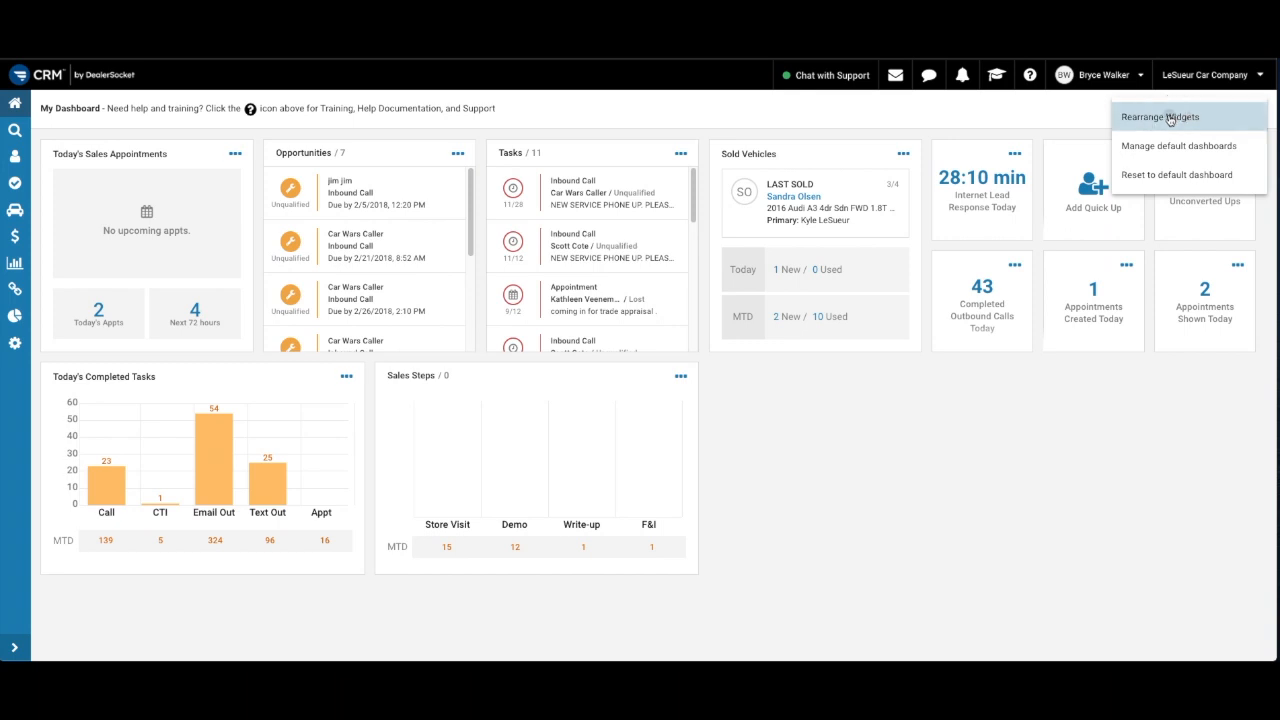
pyautogui.click(1160, 116)
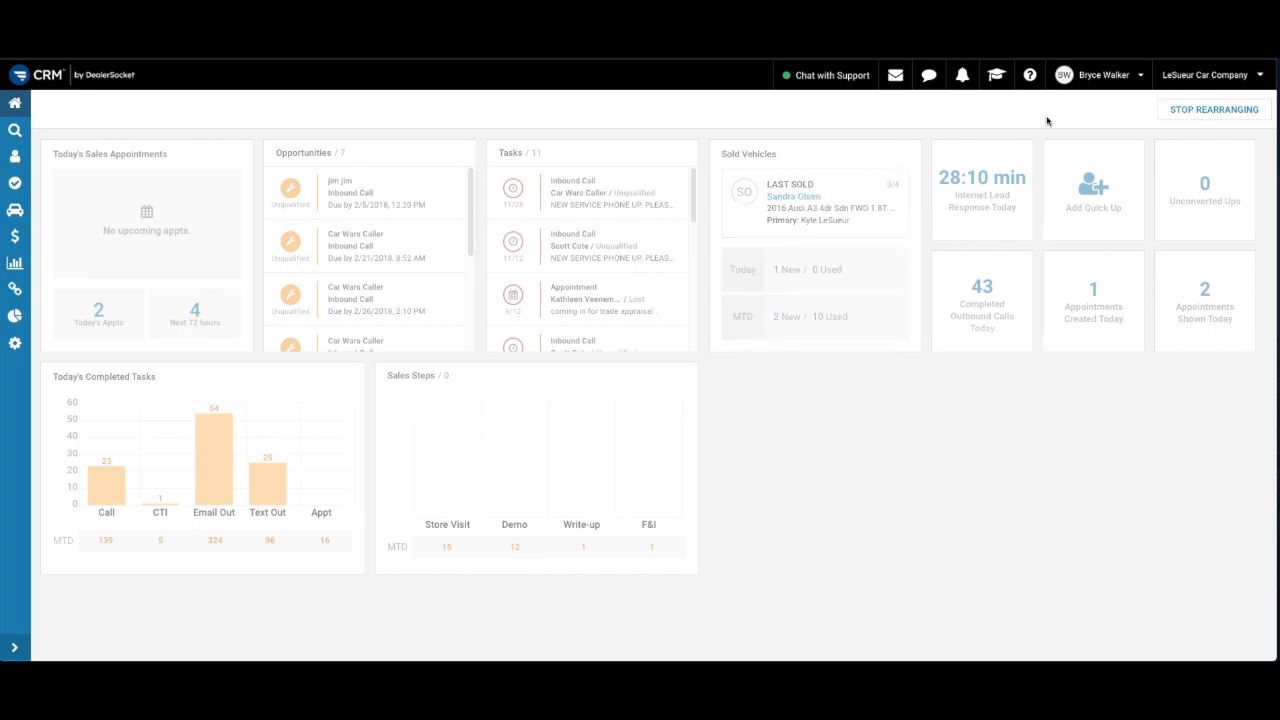
pyautogui.click(1212, 108)
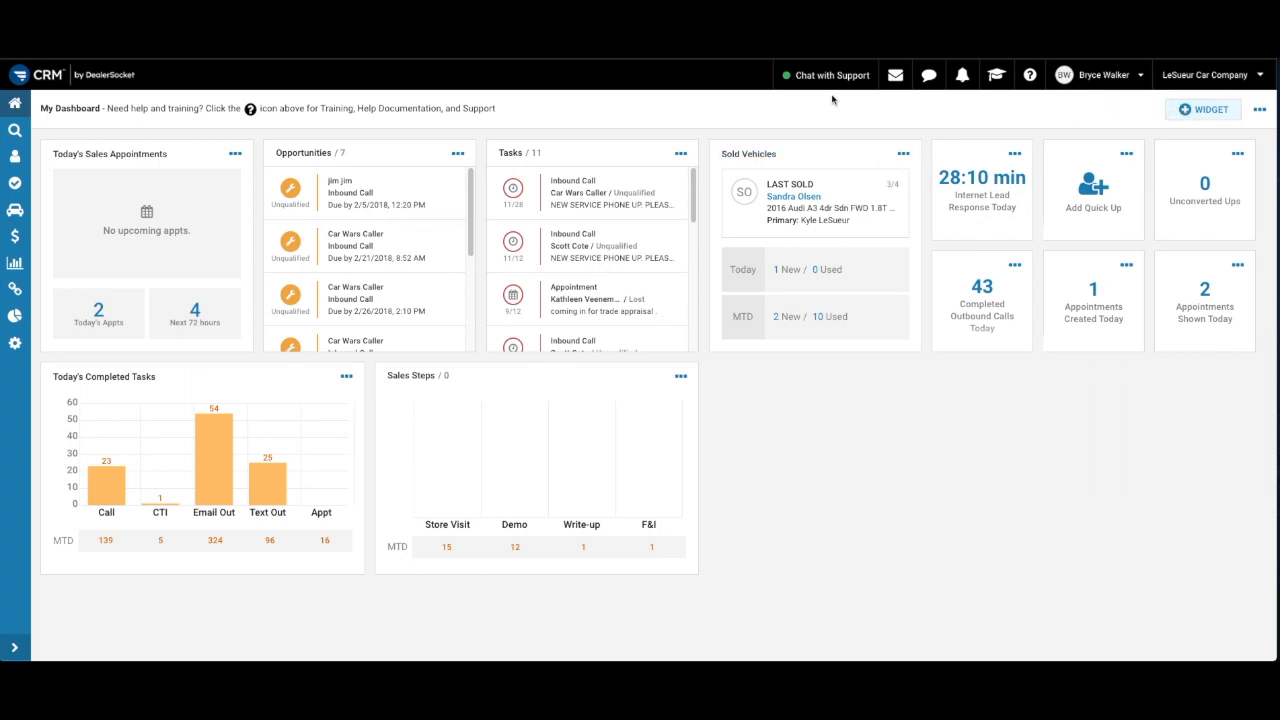
pyautogui.moveTo(830, 88)
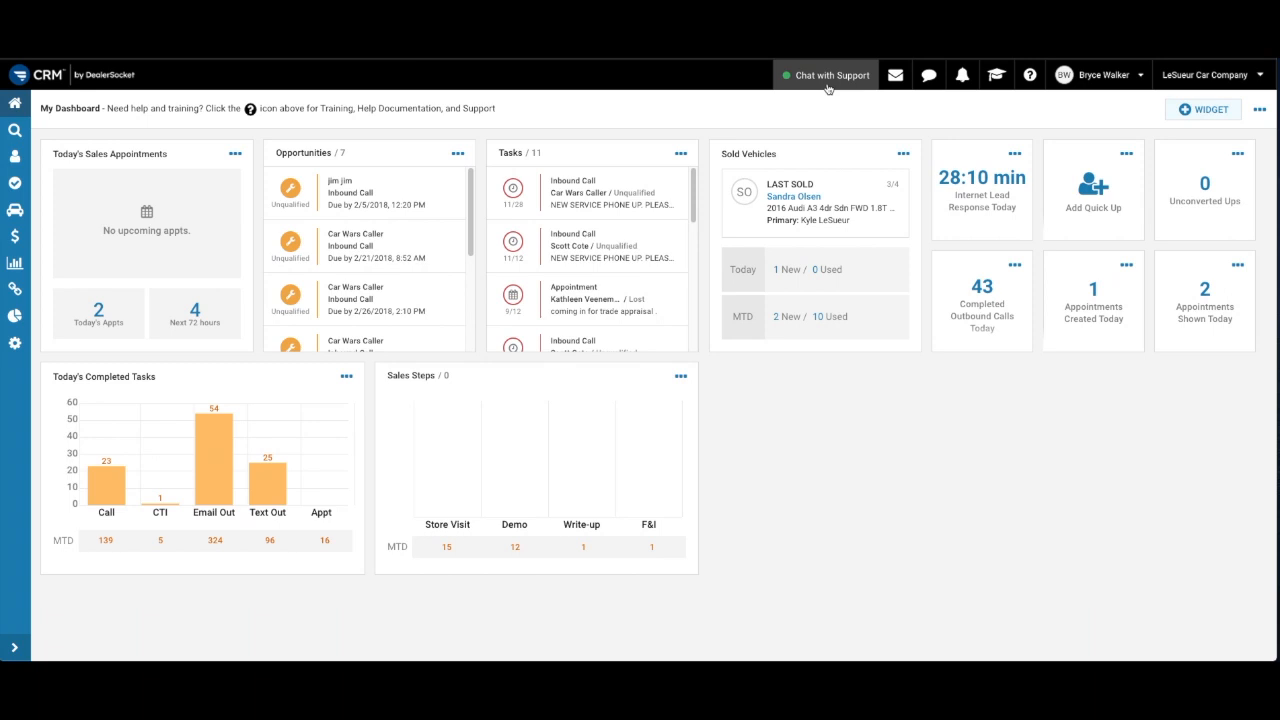
pyautogui.moveTo(894, 74)
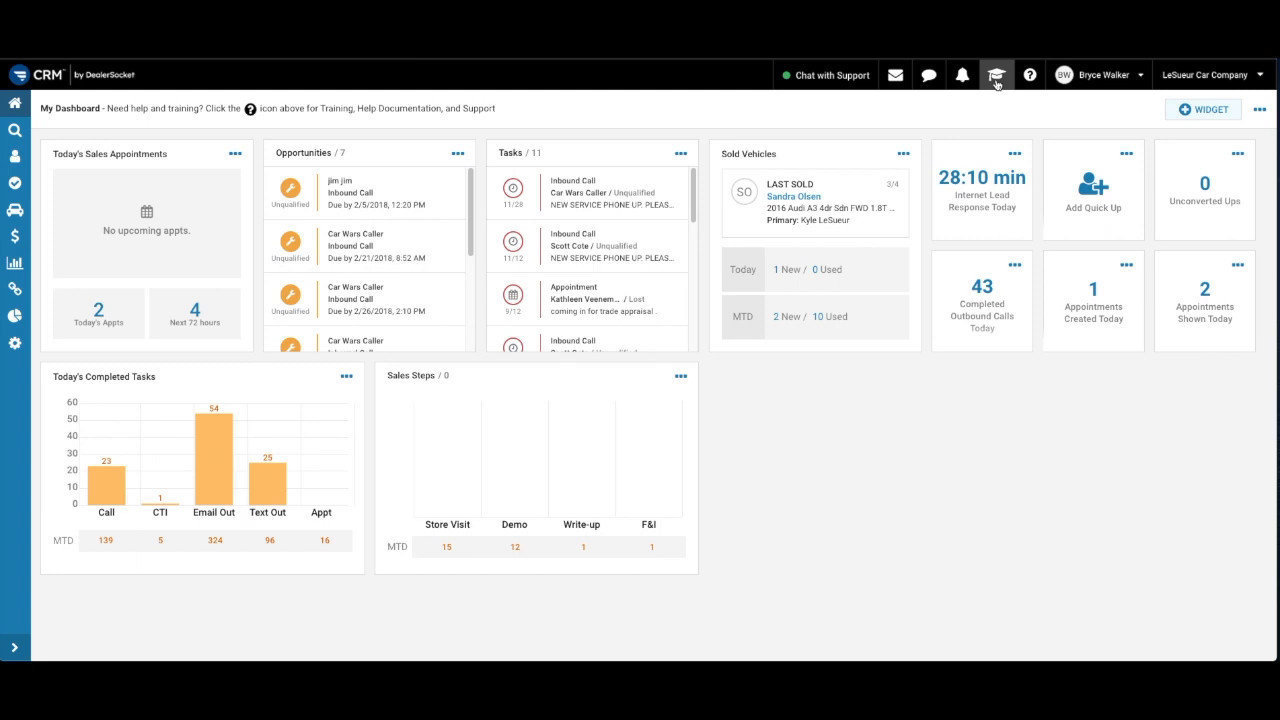
pyautogui.moveTo(964, 480)
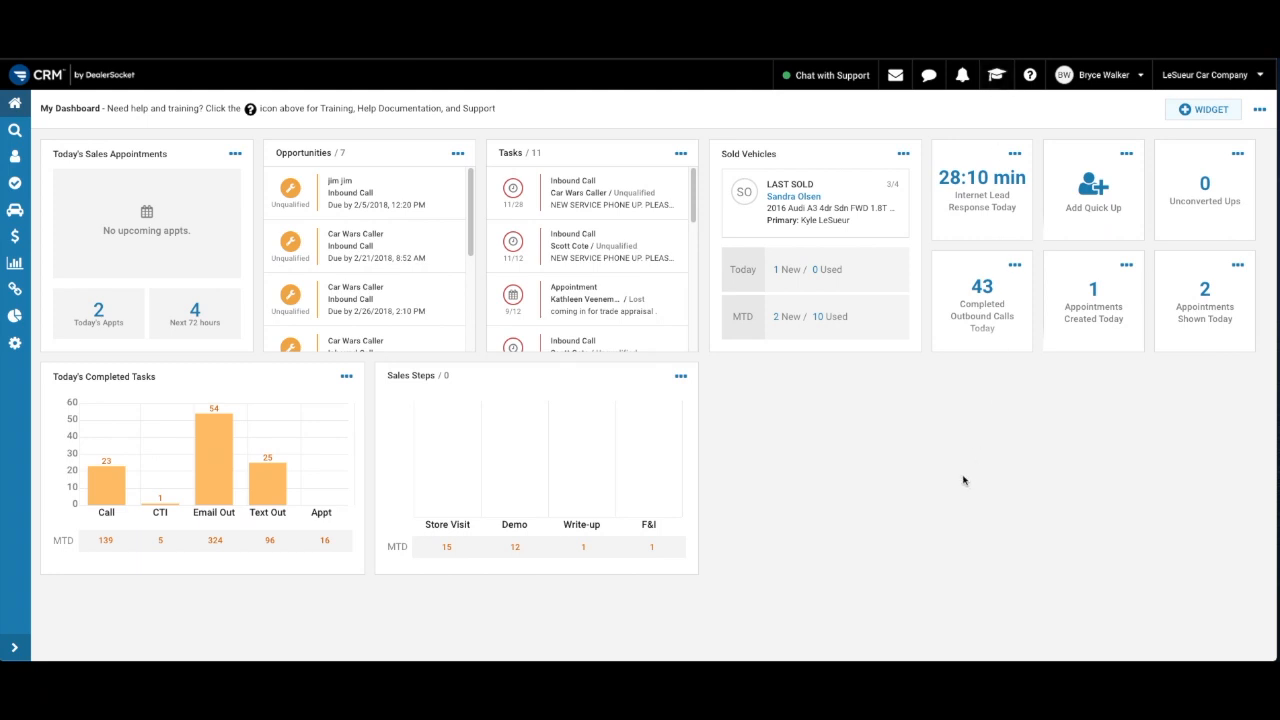